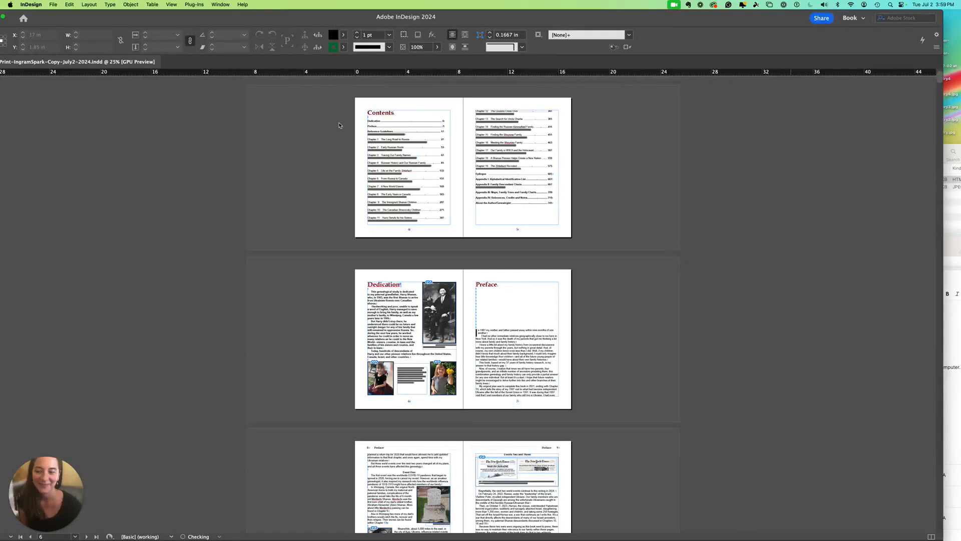
mouse_move(324, 220)
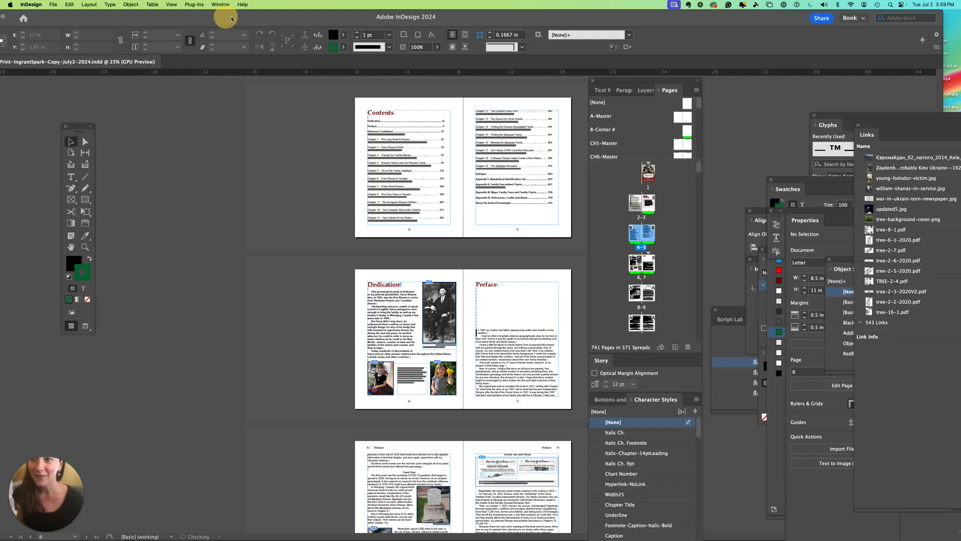
mouse_move(283, 18)
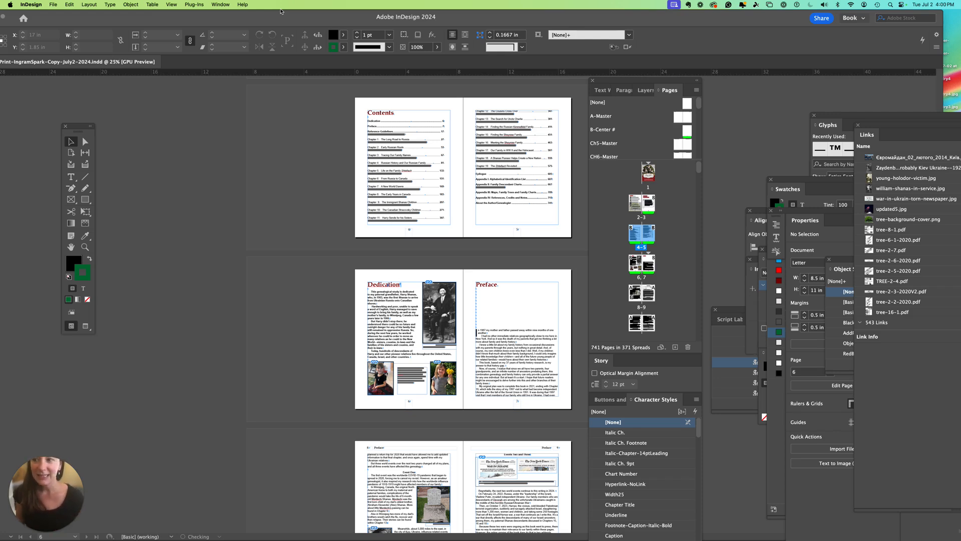
mouse_move(426, 229)
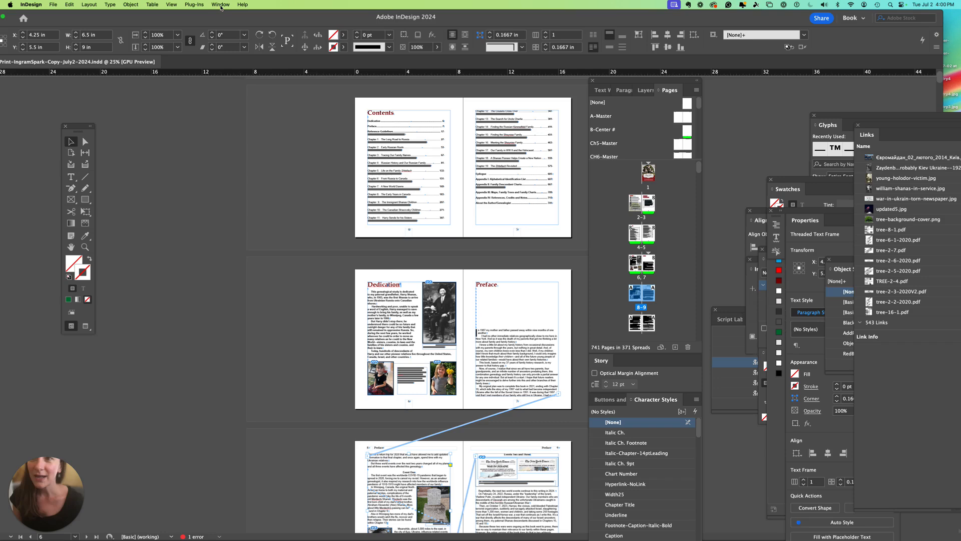
- Show the Scripts panel via Window > Utilities > Scripts
left_click(220, 5)
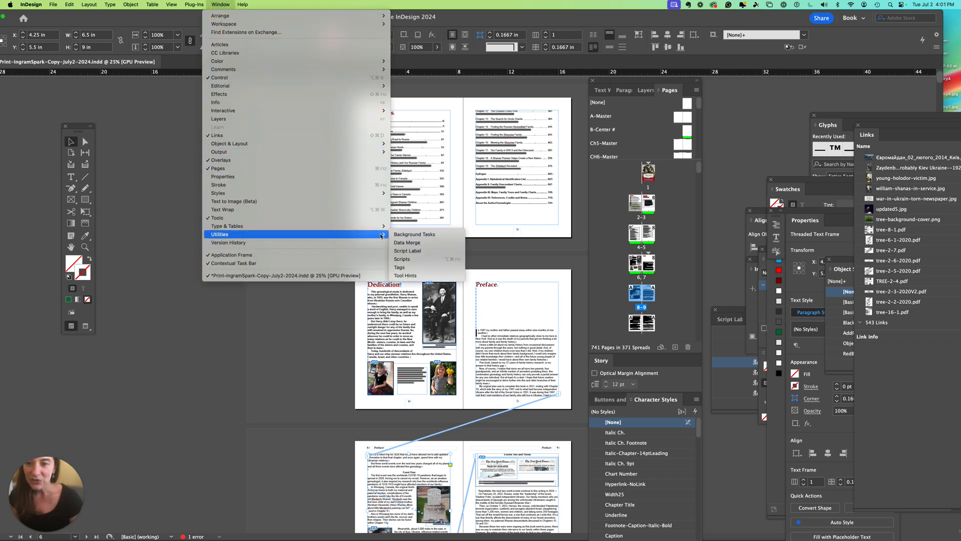
left_click(401, 259)
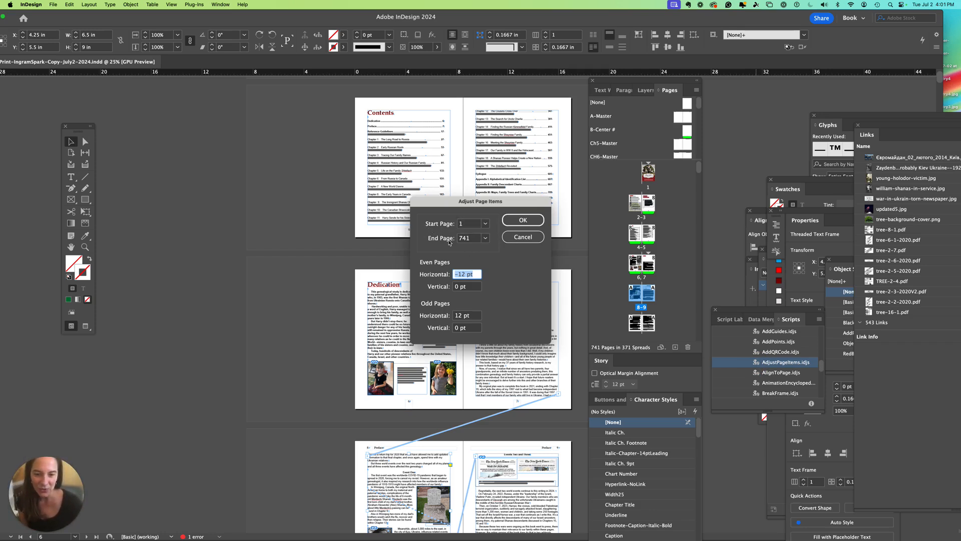
mouse_move(460, 251)
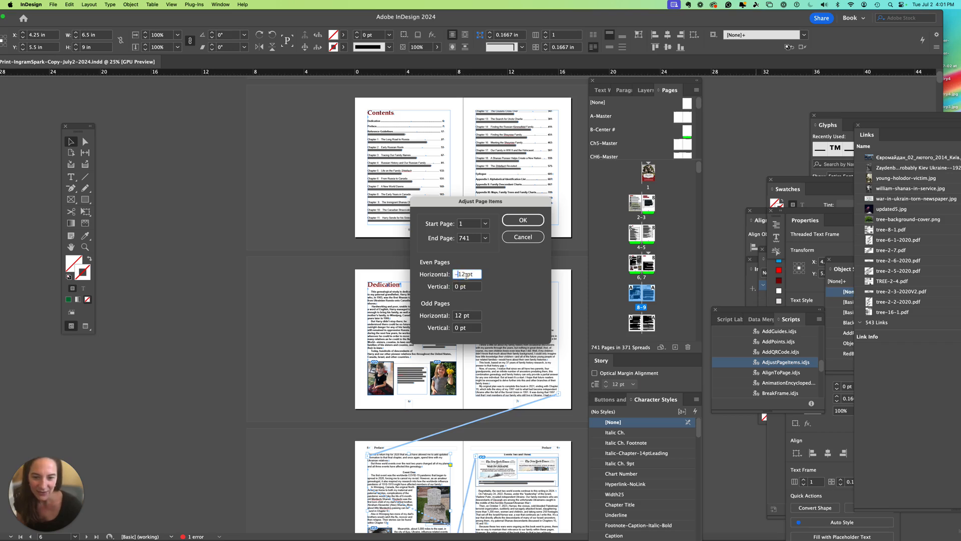
- Set Even Pages horizontal offset to 9 pt and Odd Pages horizontal to -9 pt
triple_click(465, 275)
type("9")
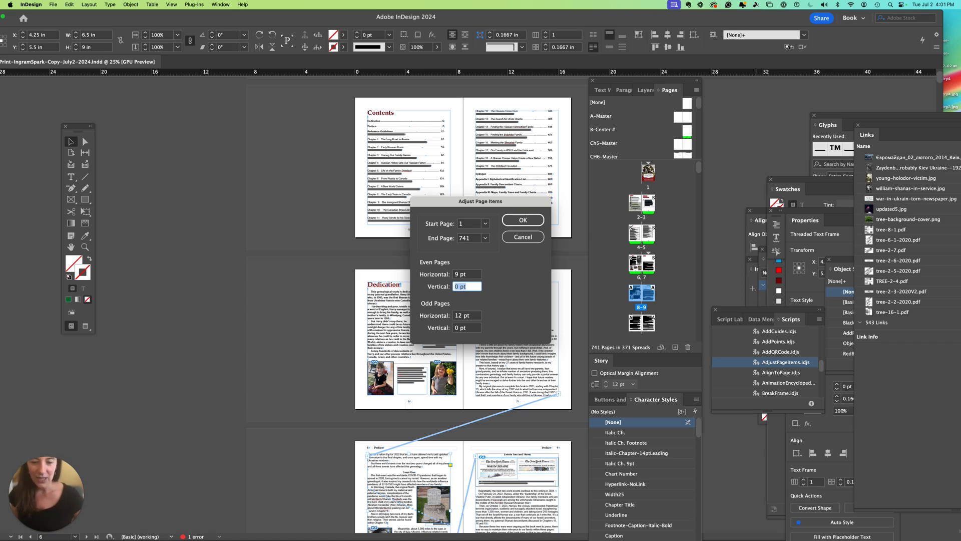
left_click(463, 315)
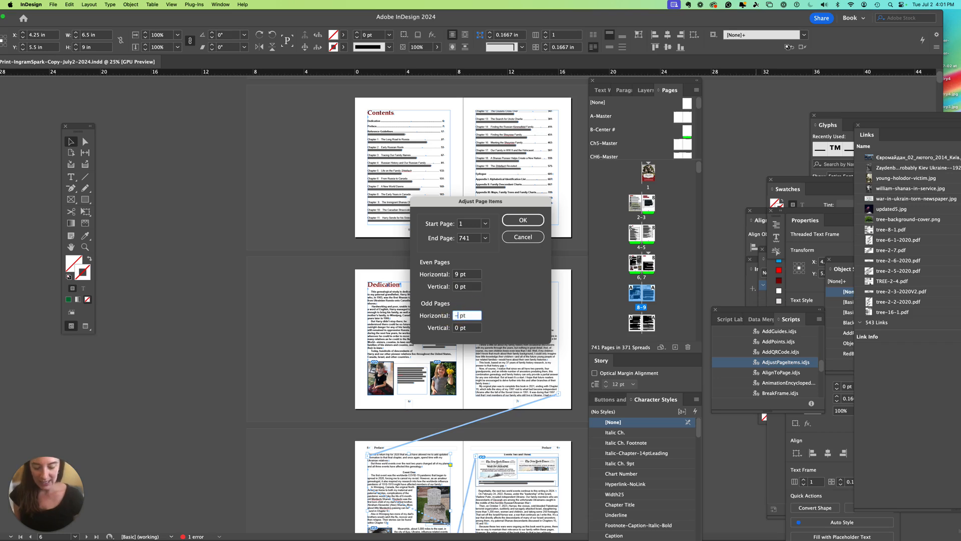
type("-9 pt")
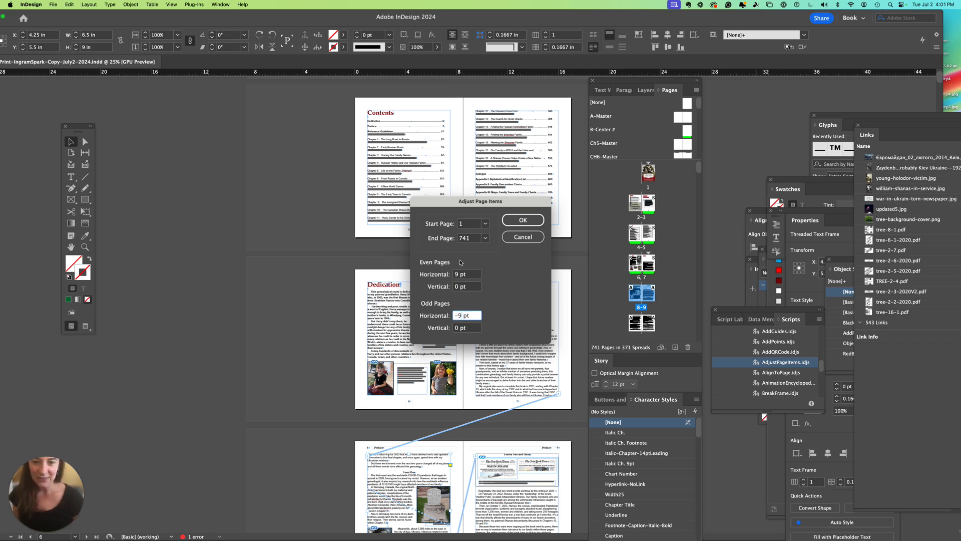
- Set the end page of the range to 741
left_click(485, 239)
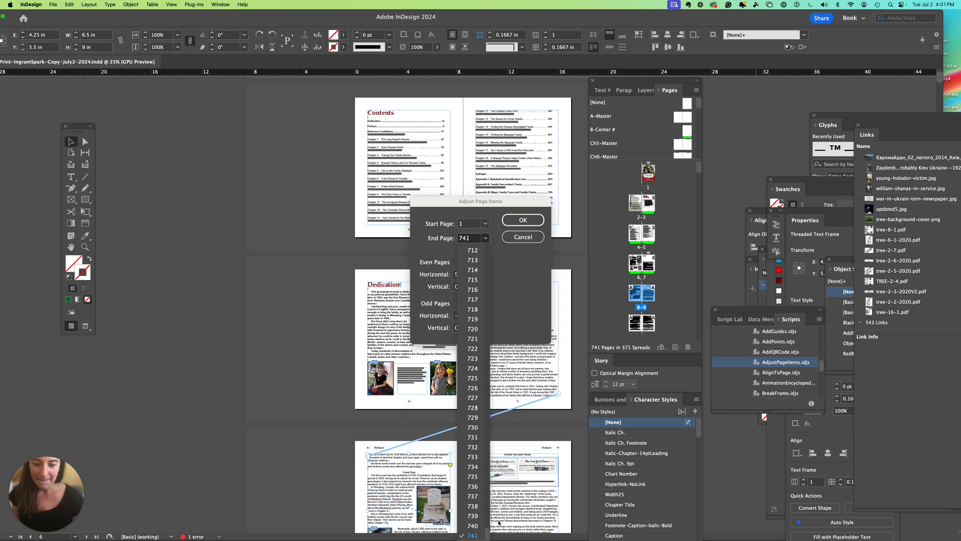
scroll("up", 3)
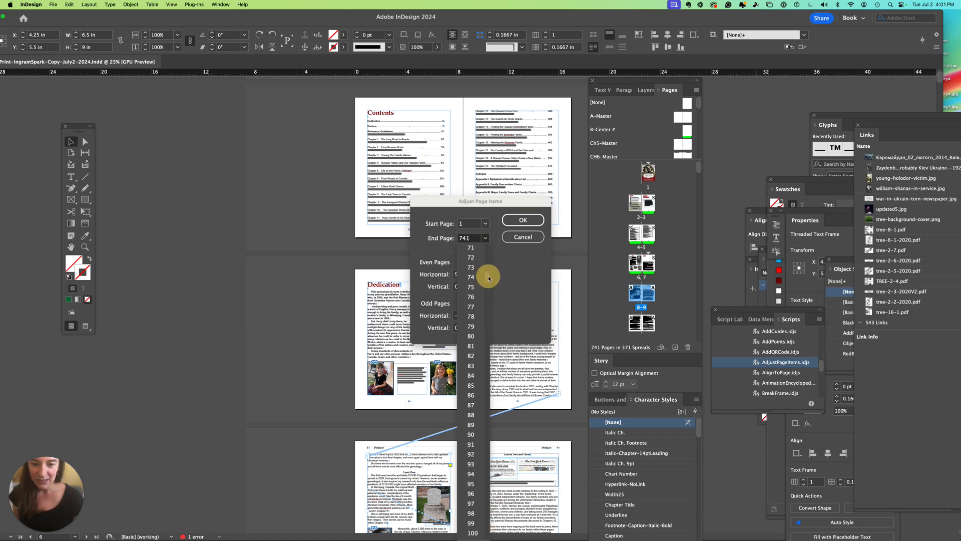
scroll("up", 3)
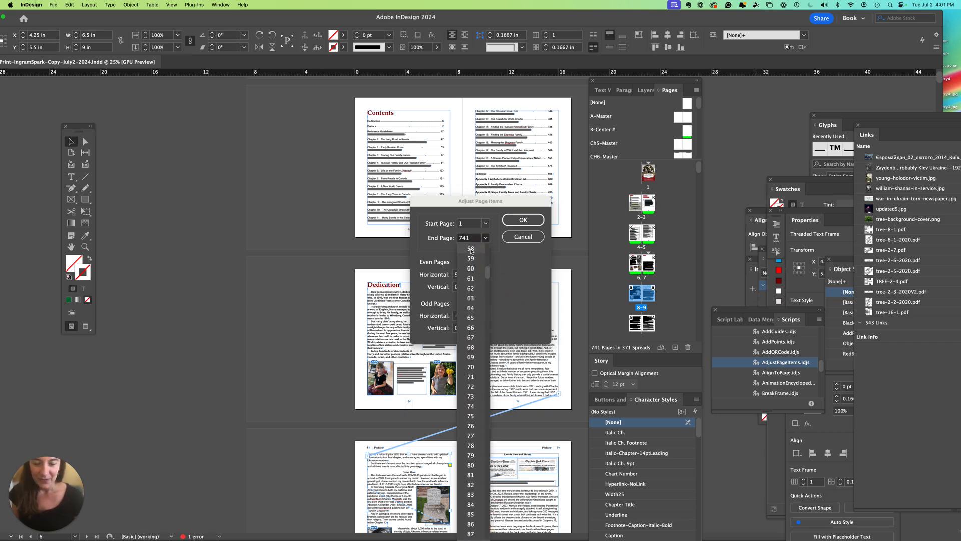
scroll("up", 3)
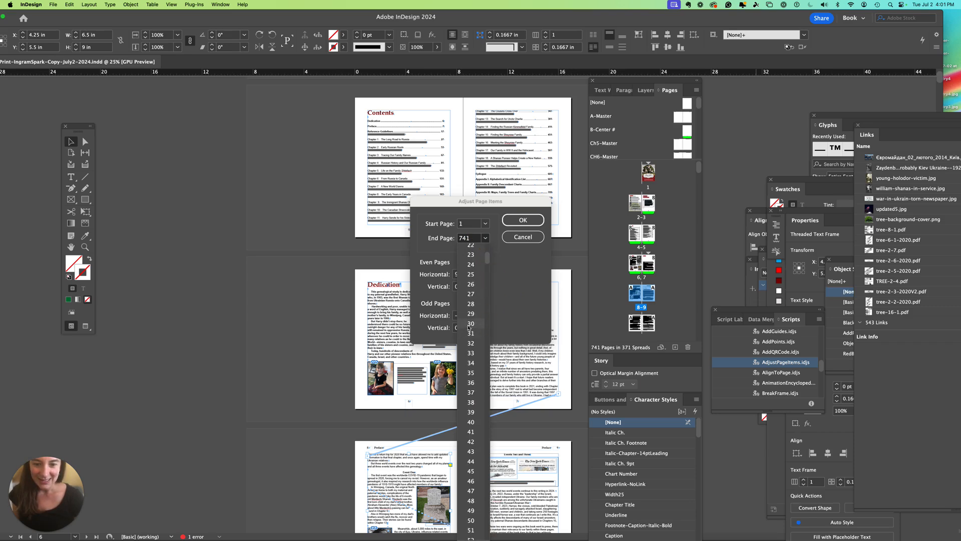
left_click(521, 219)
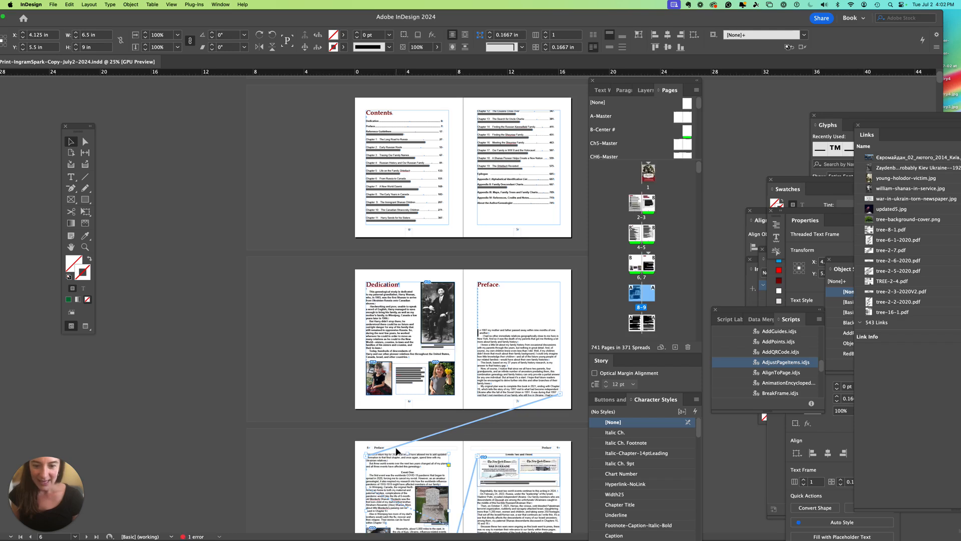
mouse_move(468, 415)
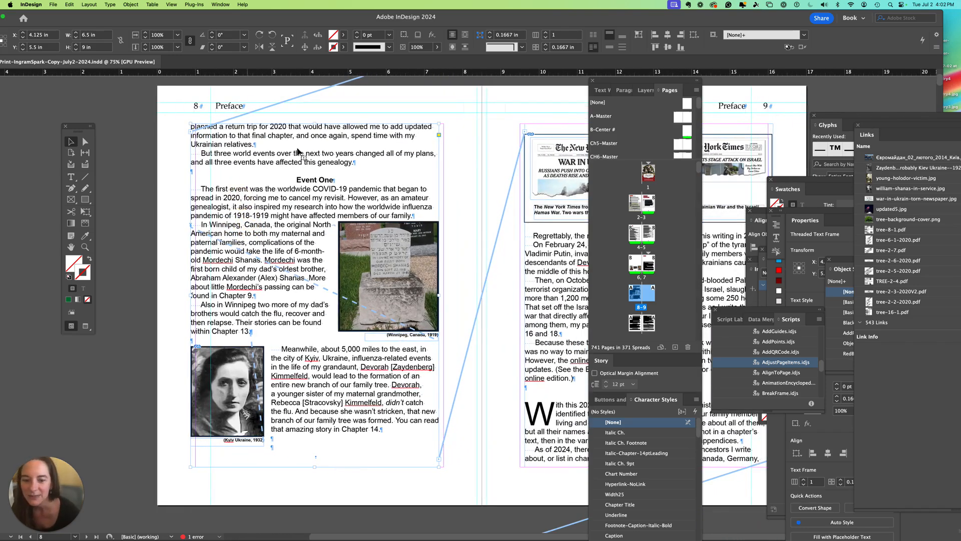
mouse_move(445, 318)
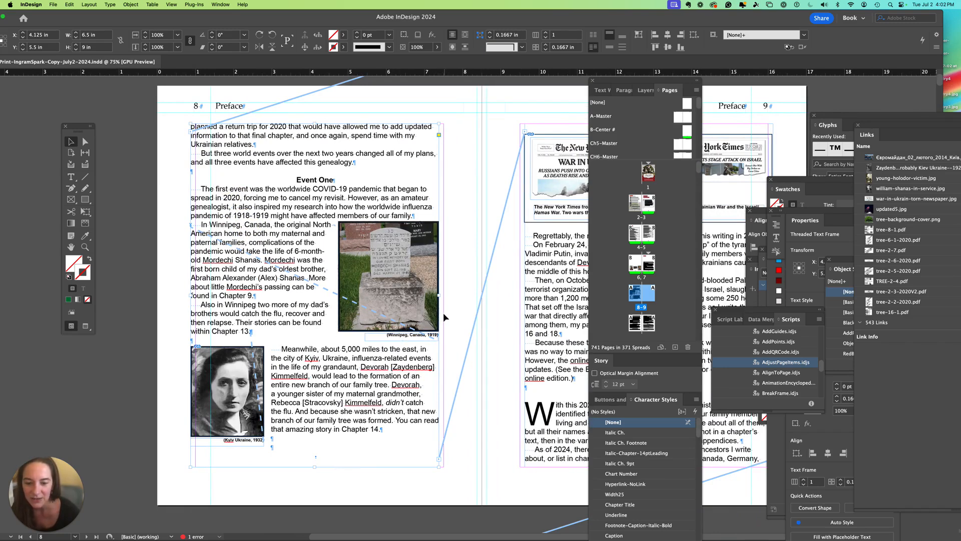
mouse_move(500, 362)
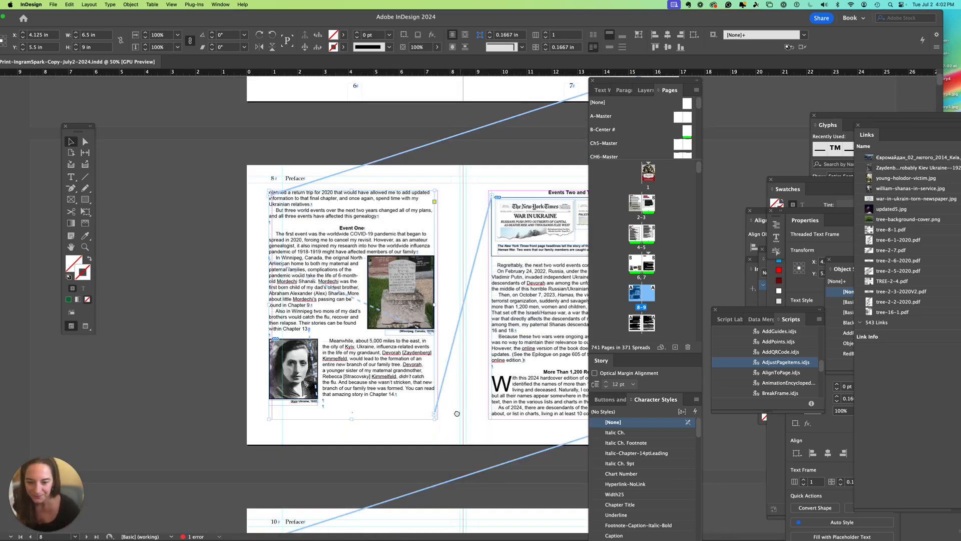
- Scroll through the Preface spreads to review the shifted content
scroll("down", 3)
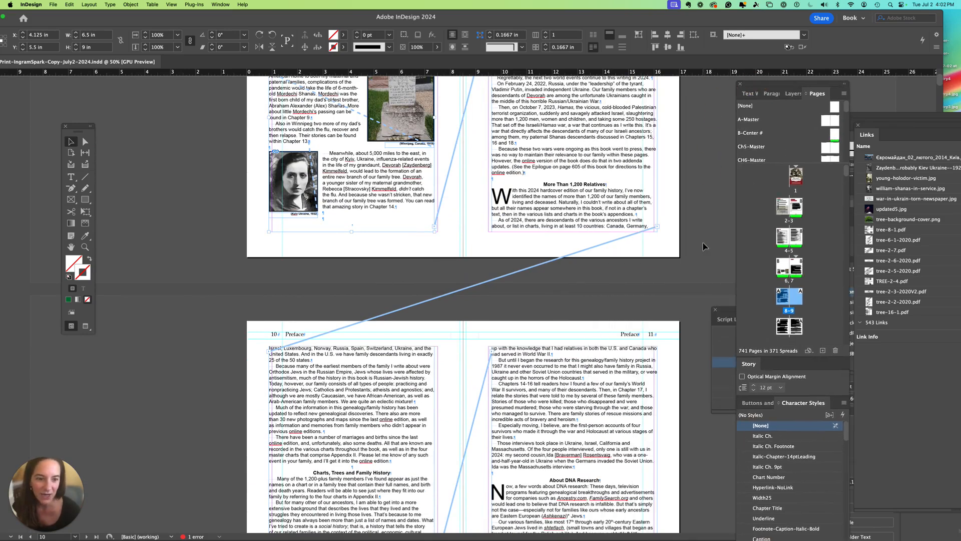
mouse_move(687, 242)
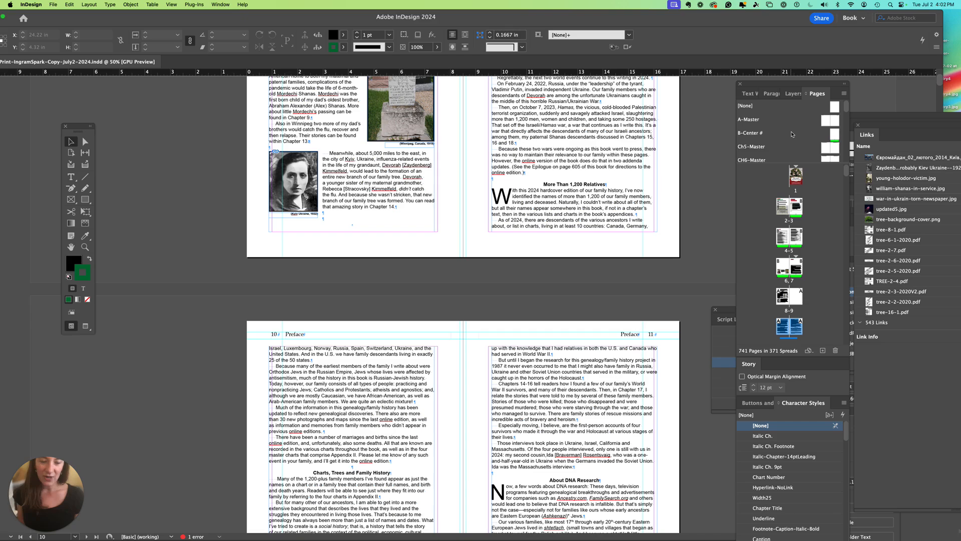
left_click(485, 299)
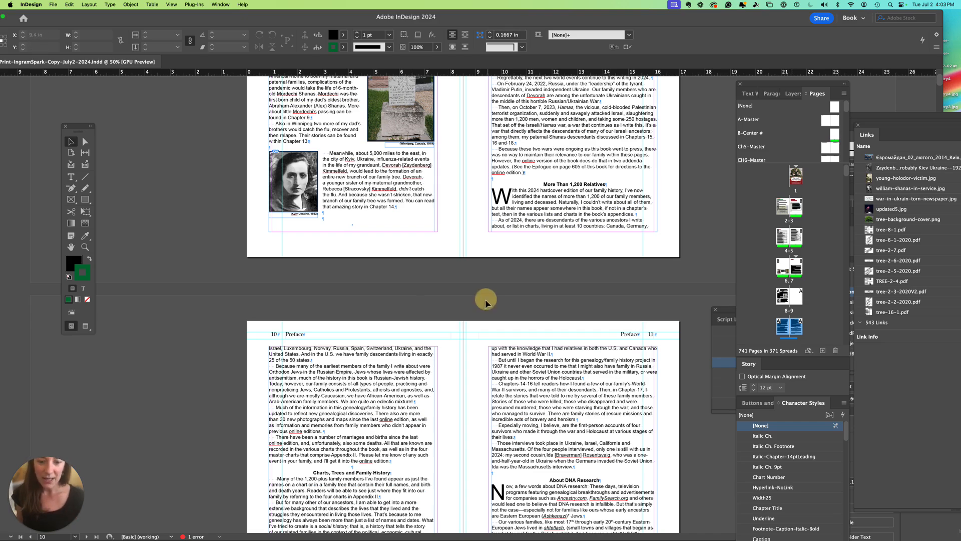
scroll("down", 3)
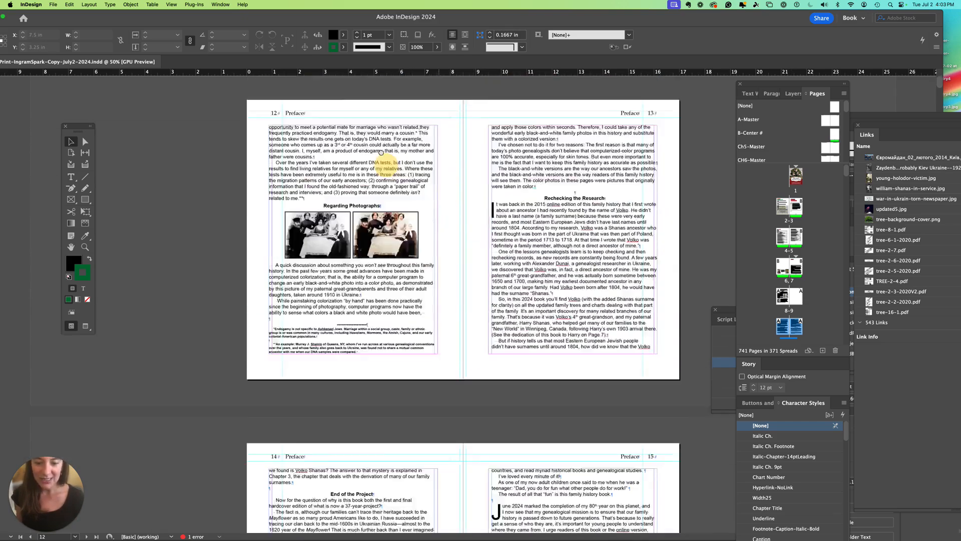
scroll("down", 3)
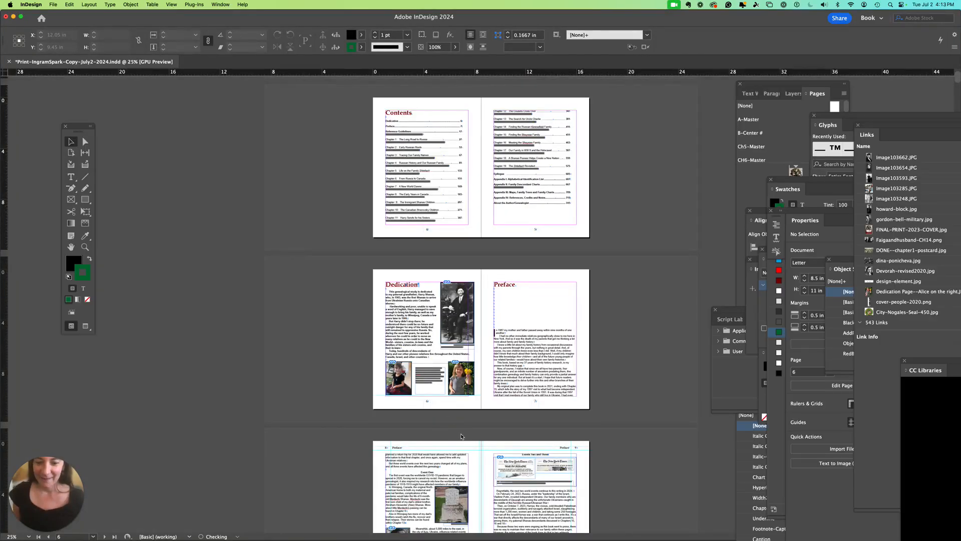
mouse_move(461, 418)
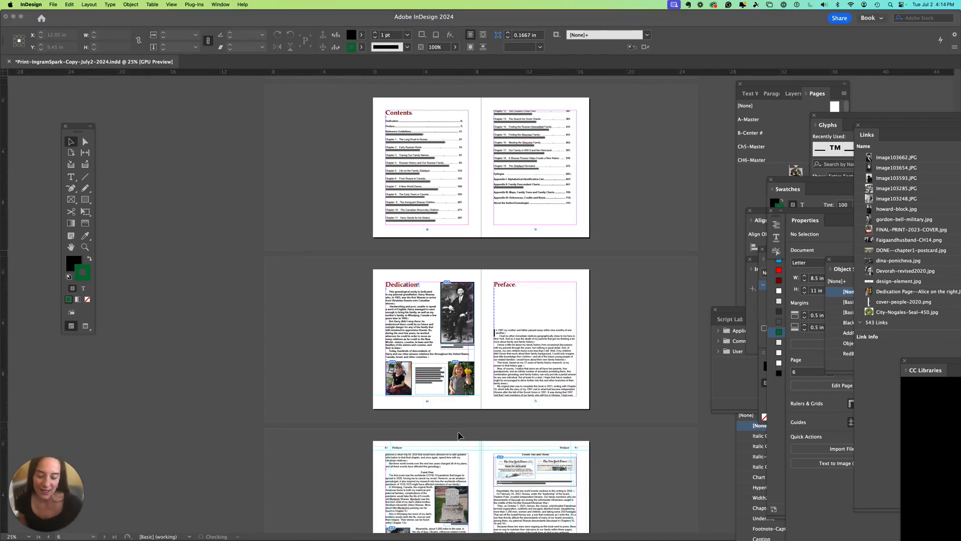
mouse_move(464, 435)
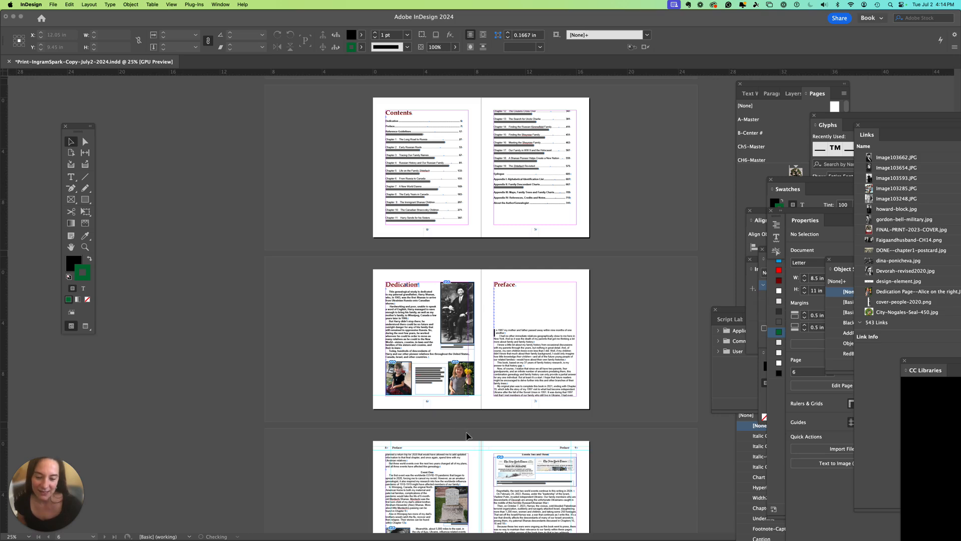
mouse_move(477, 438)
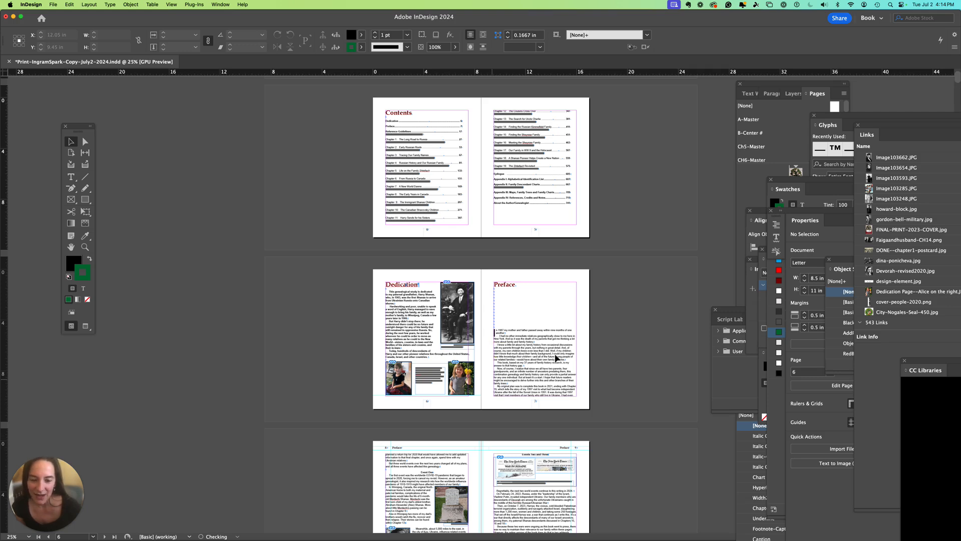
mouse_move(575, 366)
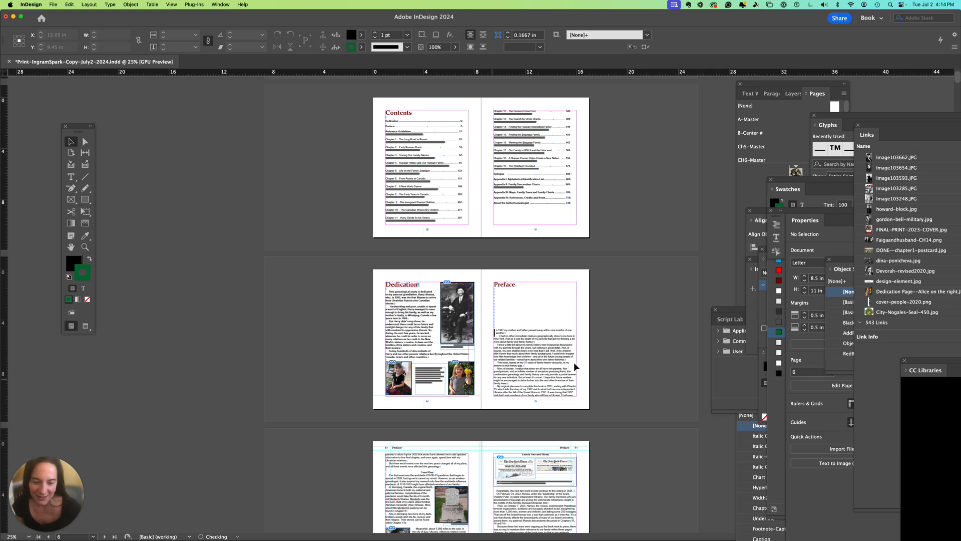
- Select the Preface text frame and edit its X position in the Control panel
left_click(534, 337)
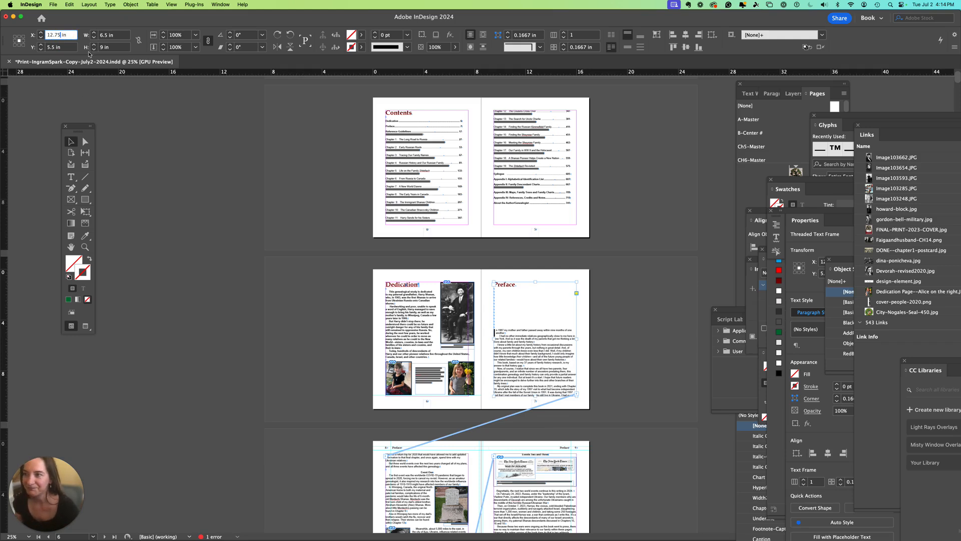
mouse_move(580, 356)
type("12.875")
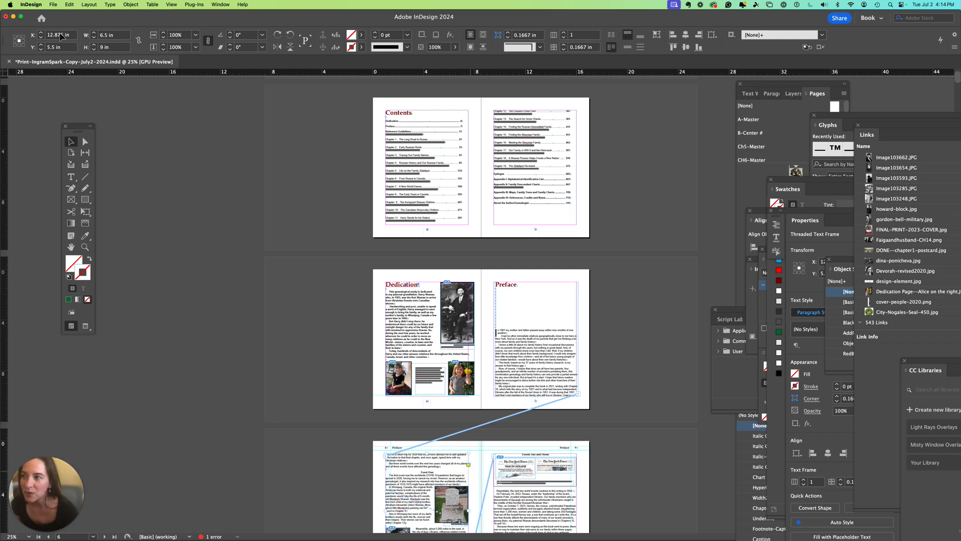
triple_click(58, 35)
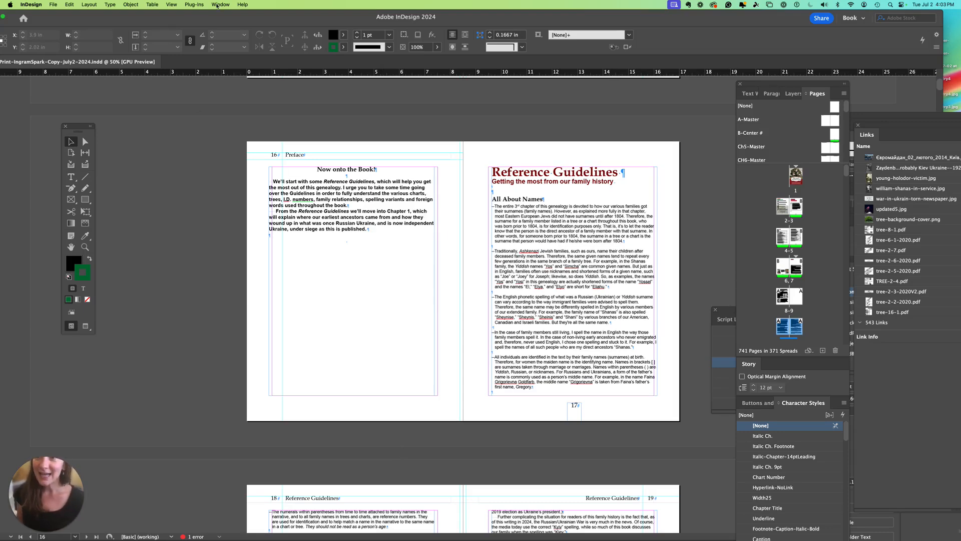
- Reopen the Scripts panel listing AdjustPageItems.jsx
left_click(220, 4)
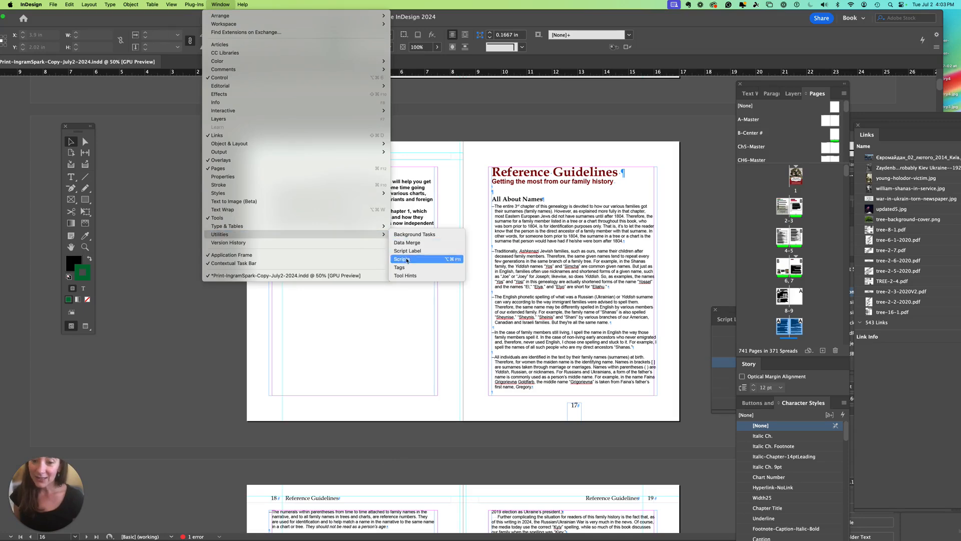
left_click(400, 259)
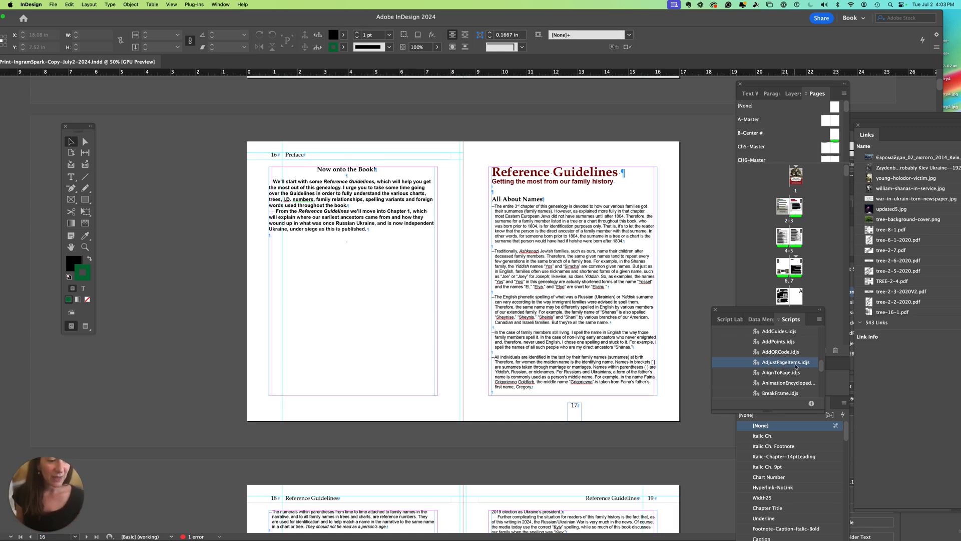
mouse_move(810, 366)
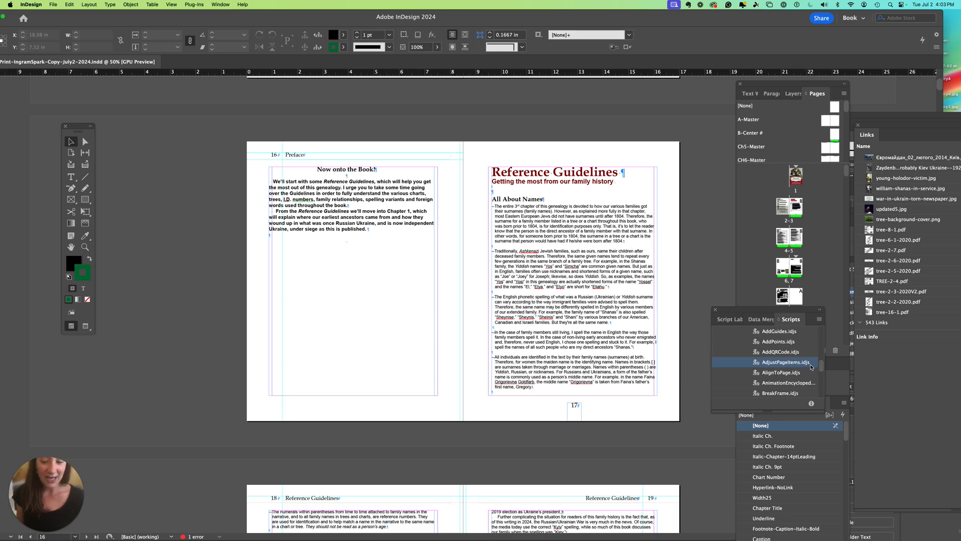